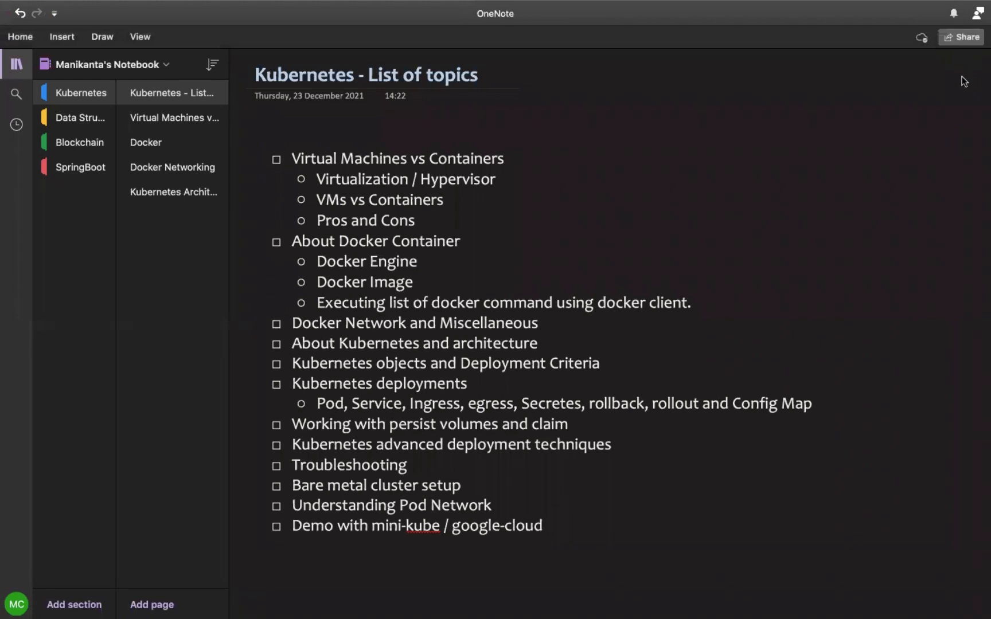
Step: Collapse the navigation pane so the Kubernetes topic list fills the window
left_click(17, 64)
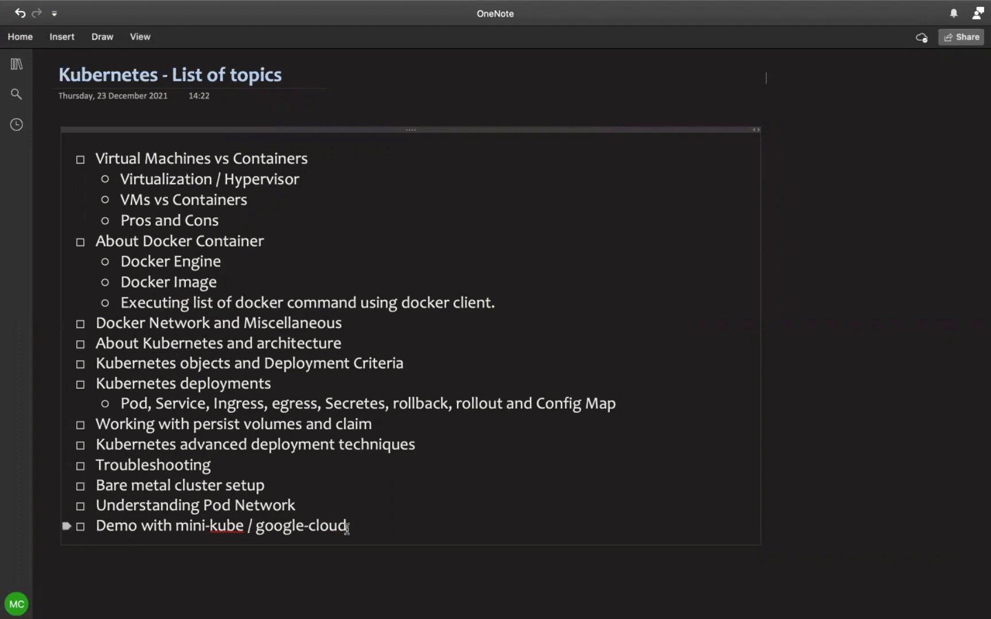
key("ctrl+a")
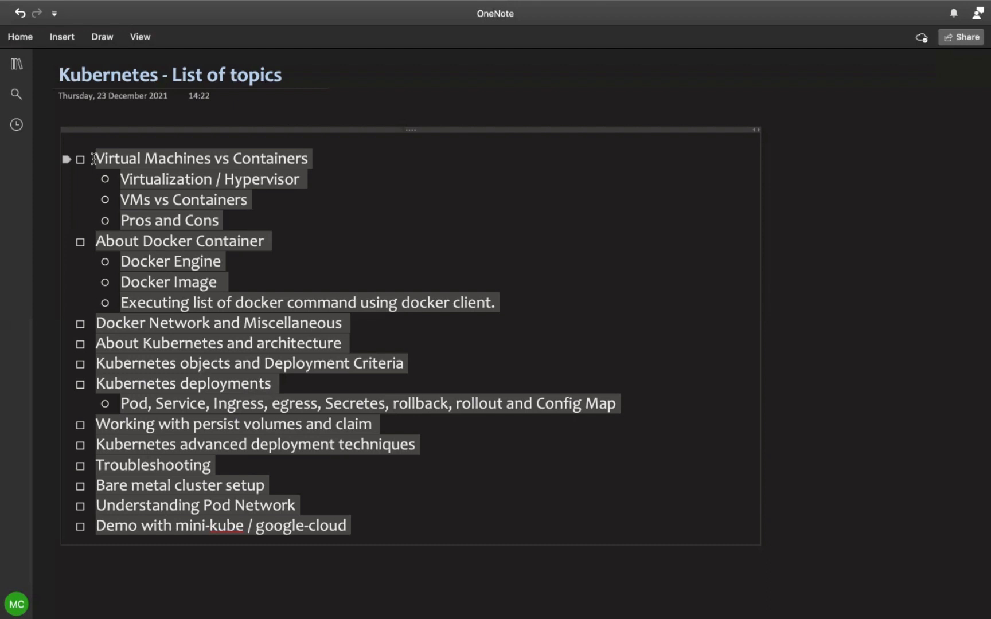
Step: Follow the 'Virtual Machines vs Containers' topic link to its page
left_click(200, 159)
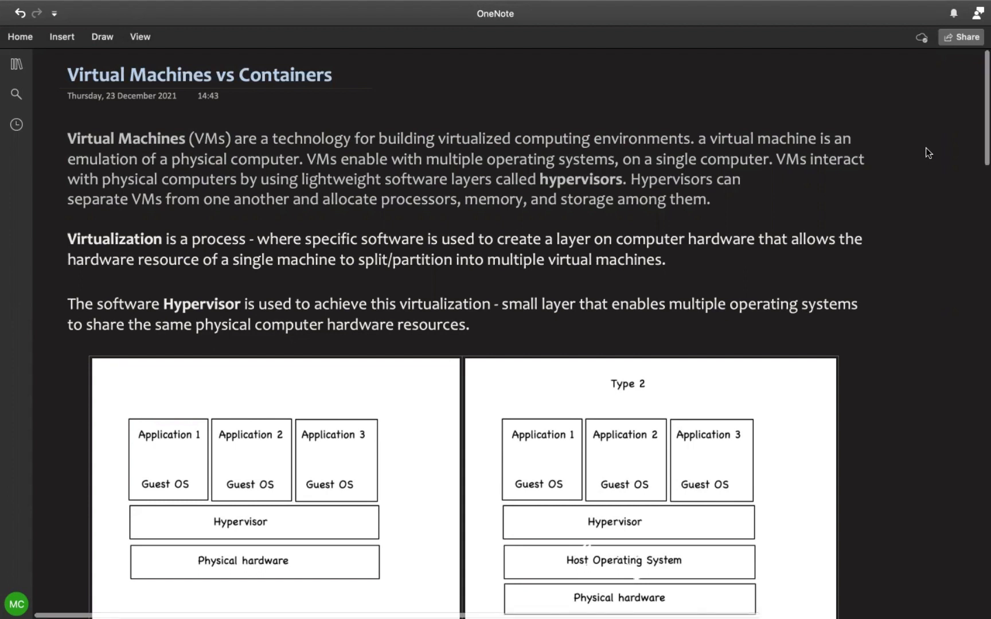
scroll("down", 3)
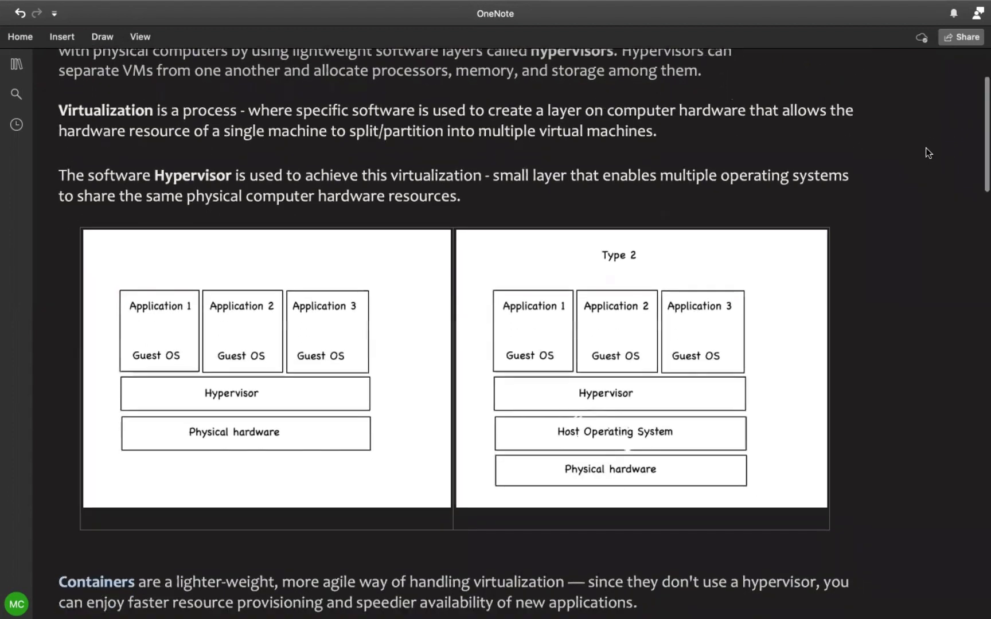
scroll("down", 3)
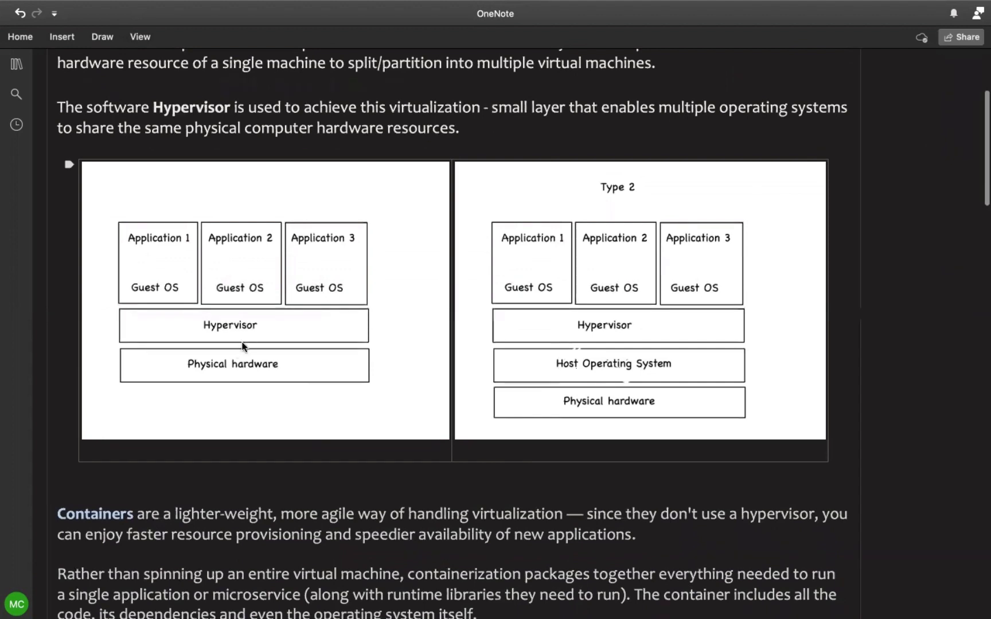
mouse_move(162, 383)
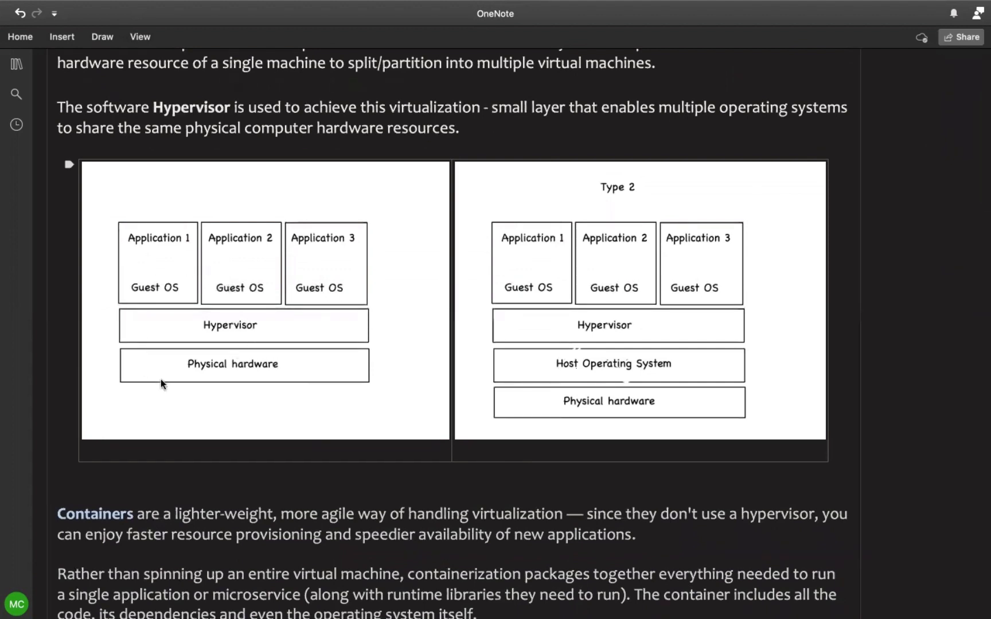
mouse_move(240, 381)
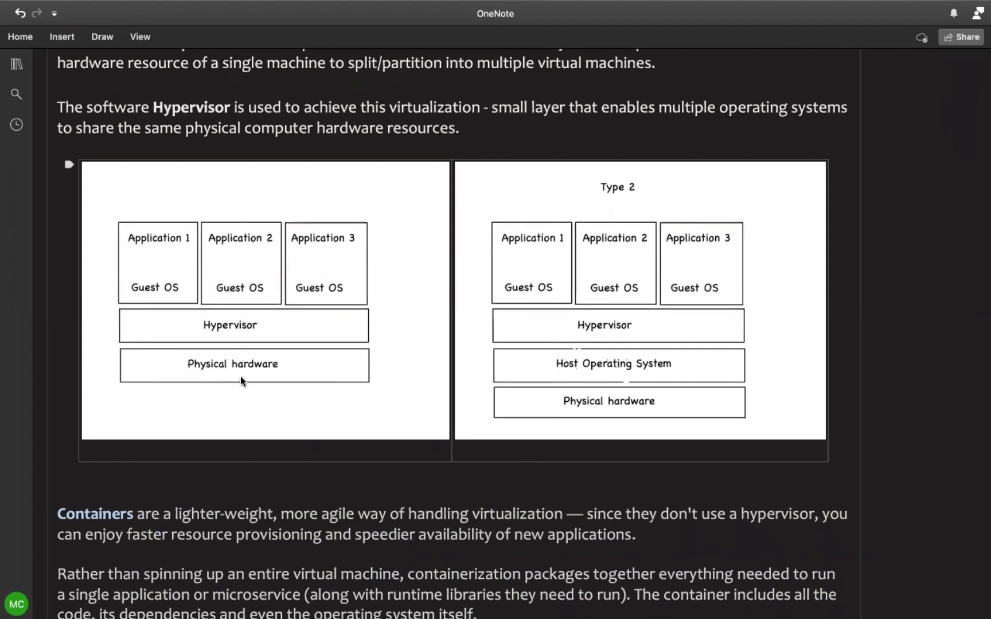
mouse_move(389, 236)
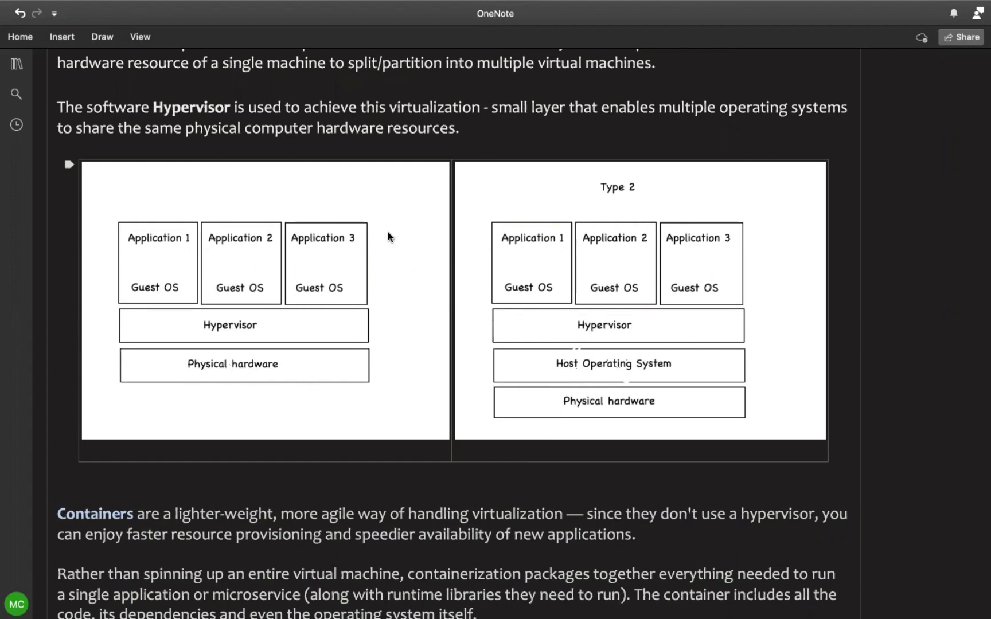
mouse_move(348, 308)
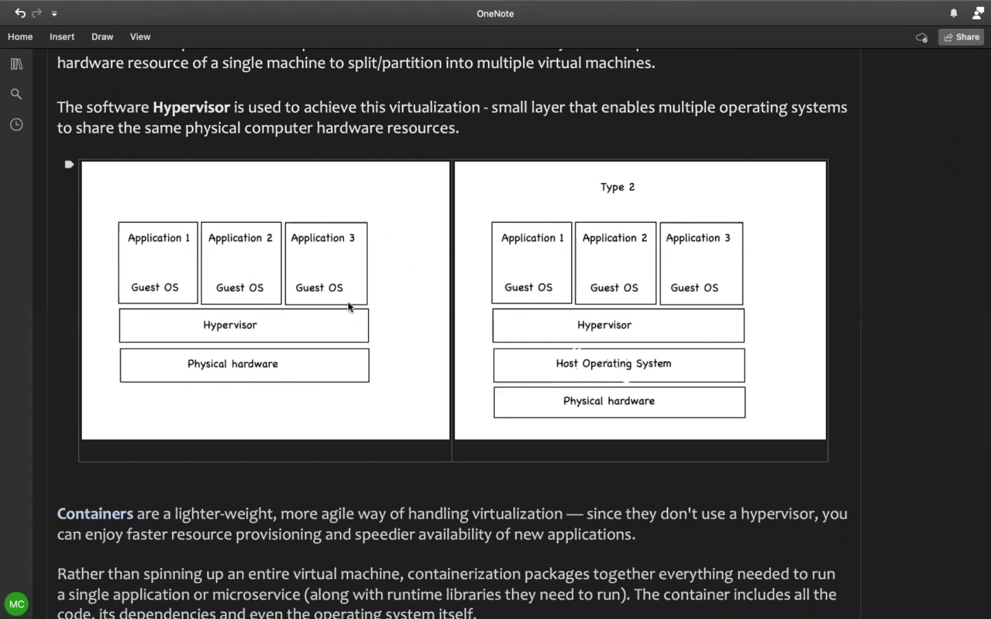
mouse_move(387, 195)
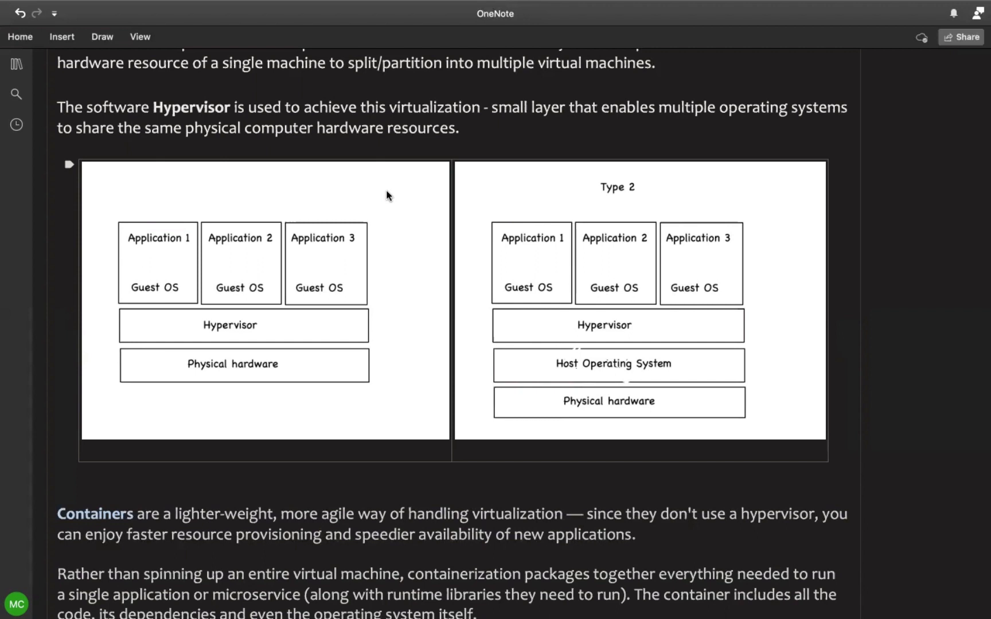
mouse_move(518, 346)
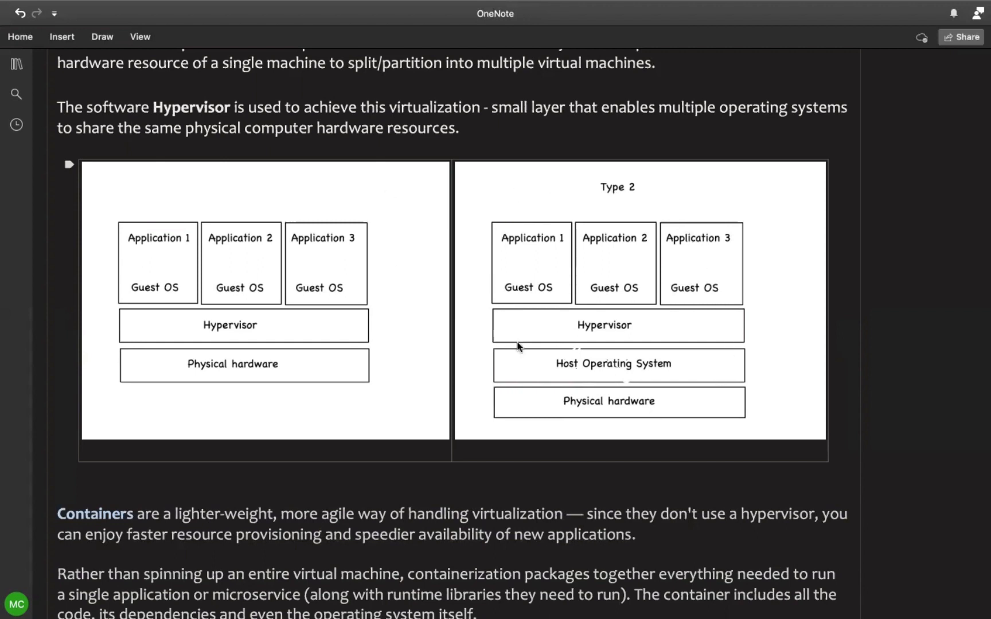
mouse_move(705, 308)
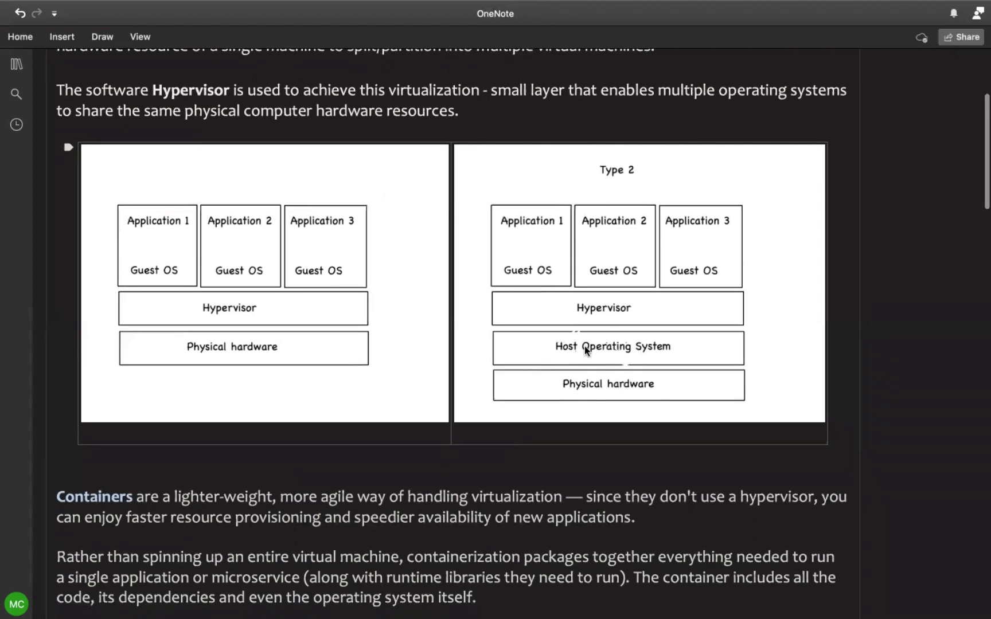
mouse_move(553, 255)
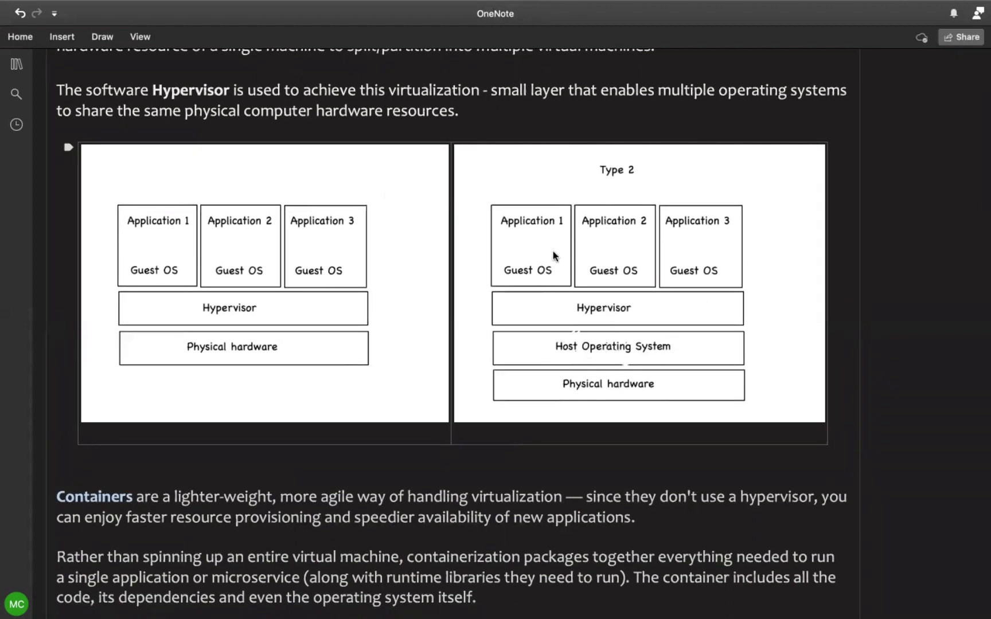
mouse_move(522, 201)
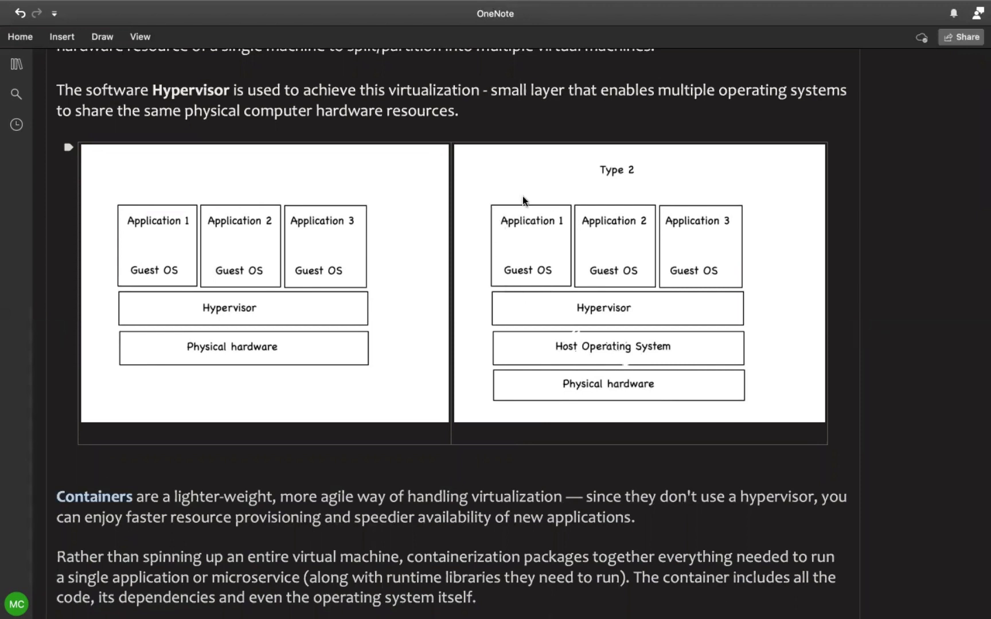
mouse_move(554, 253)
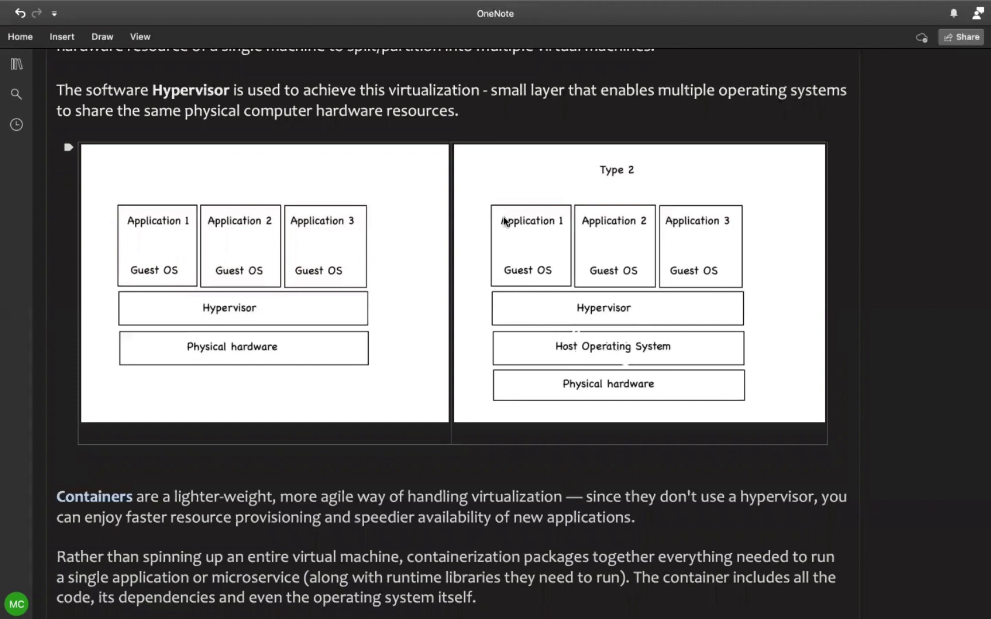
mouse_move(608, 328)
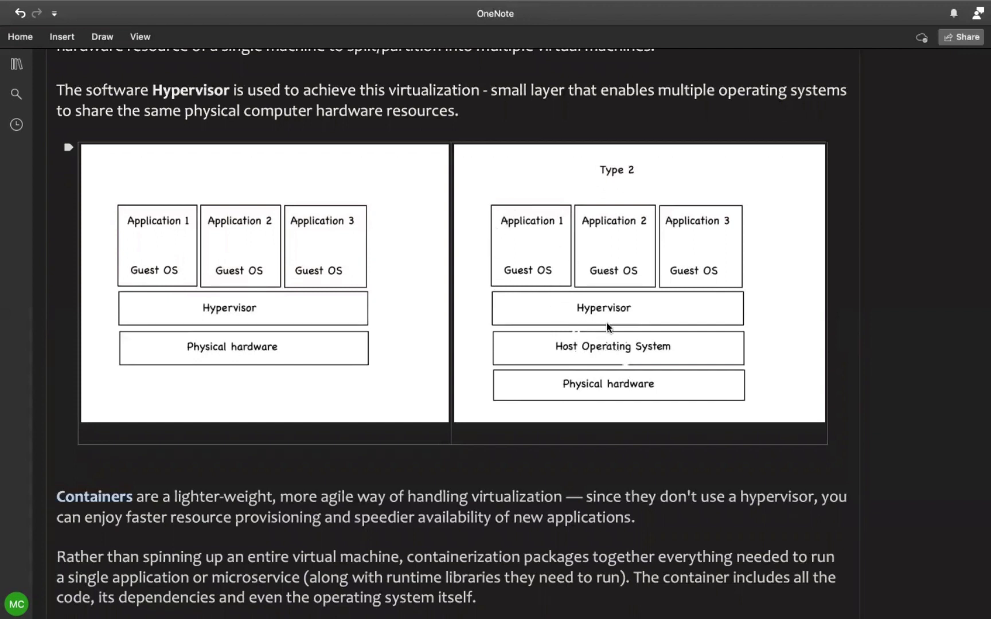
mouse_move(547, 363)
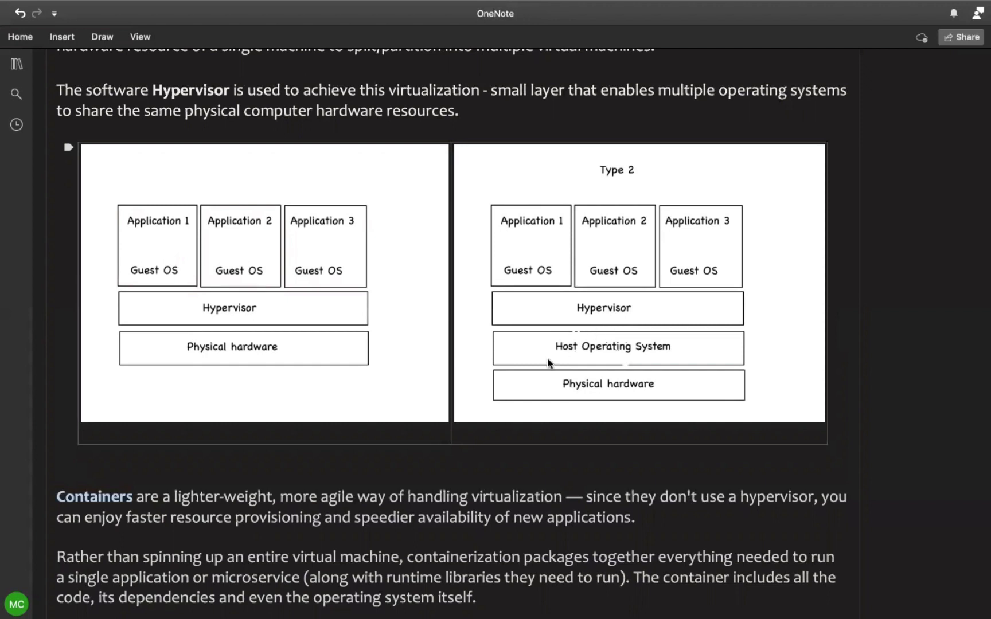
mouse_move(545, 385)
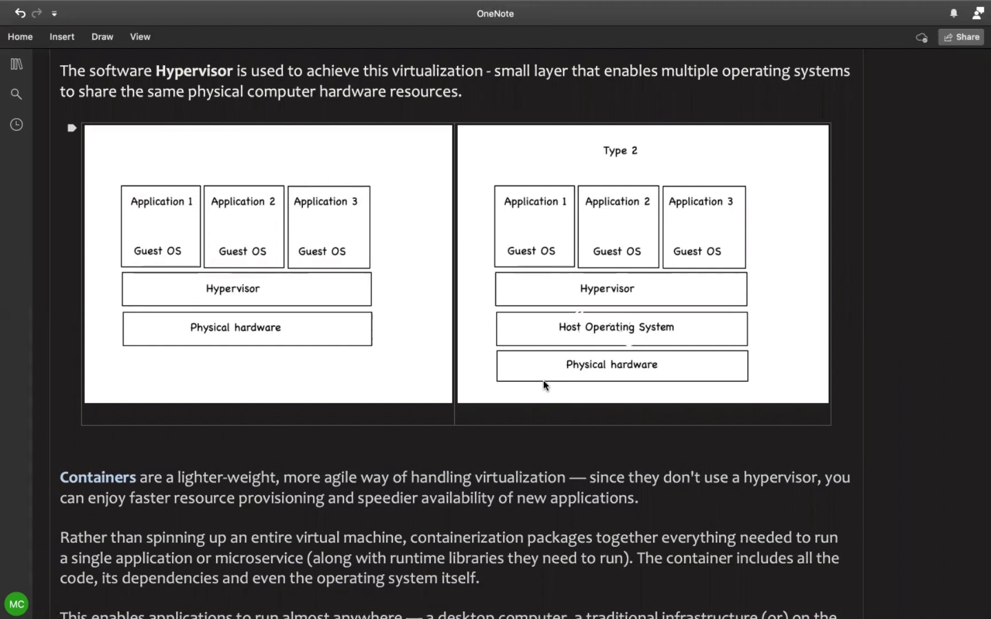
Step: Scroll to the containers and OS virtualization paragraphs and the 'Why containers?' heading
scroll("up", 3)
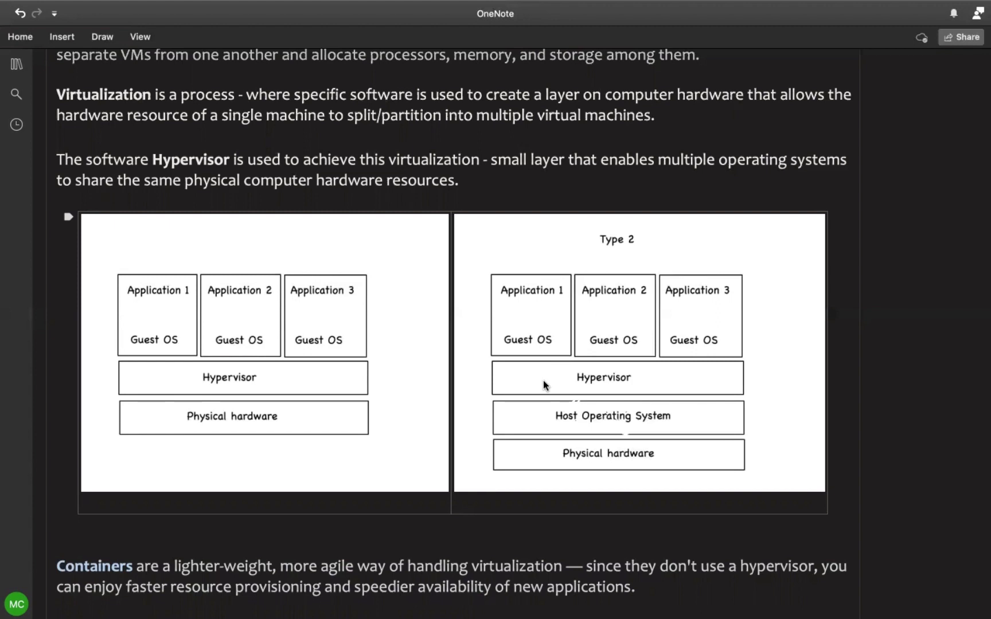
scroll("down", 3)
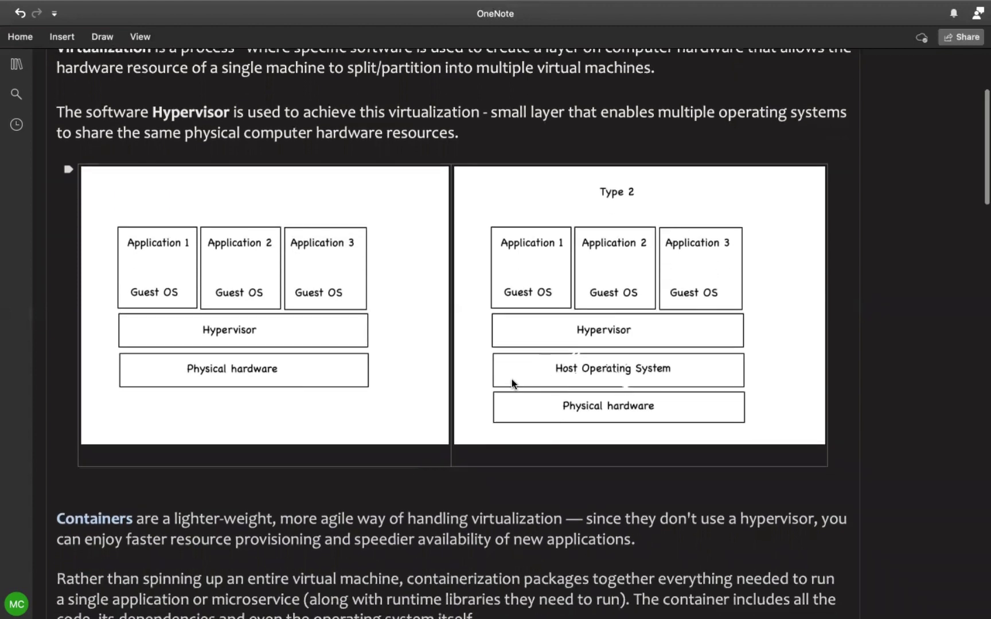
mouse_move(254, 314)
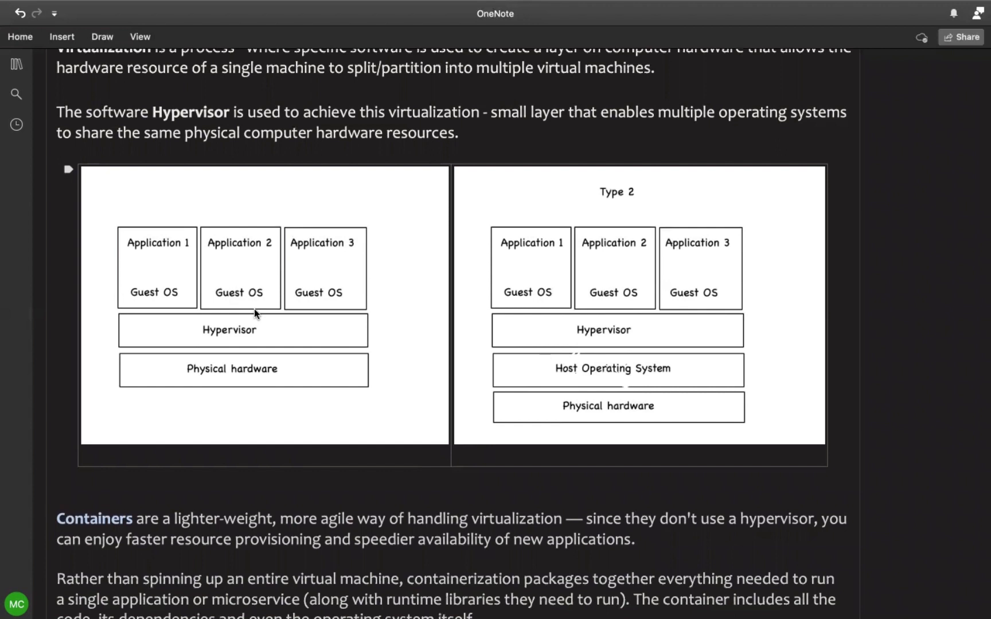
scroll("down", 3)
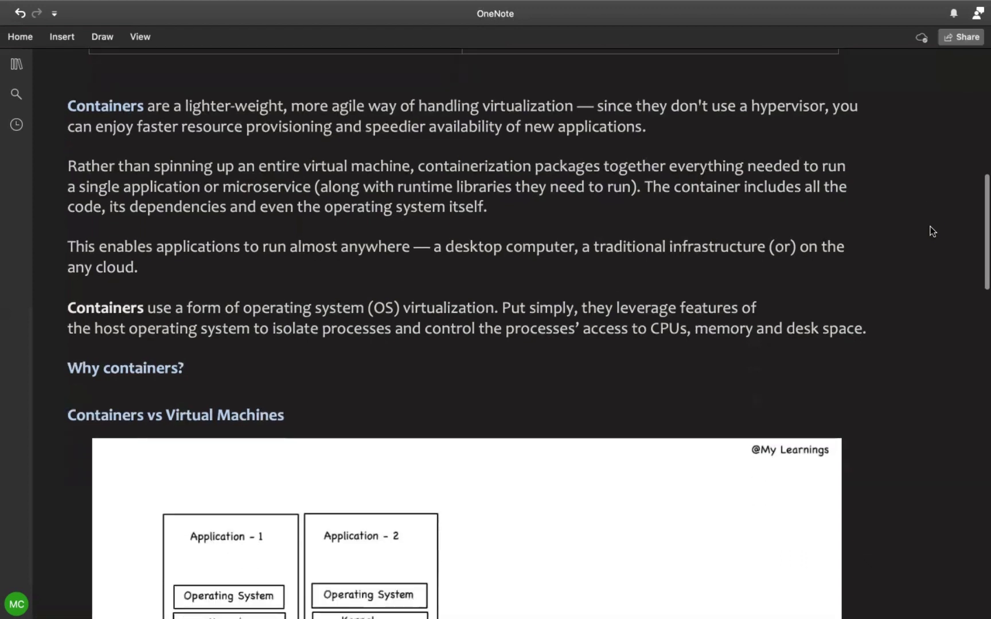
Step: Bring the Containers vs Virtual Machines diagram fully into view under its heading
scroll("down", 3)
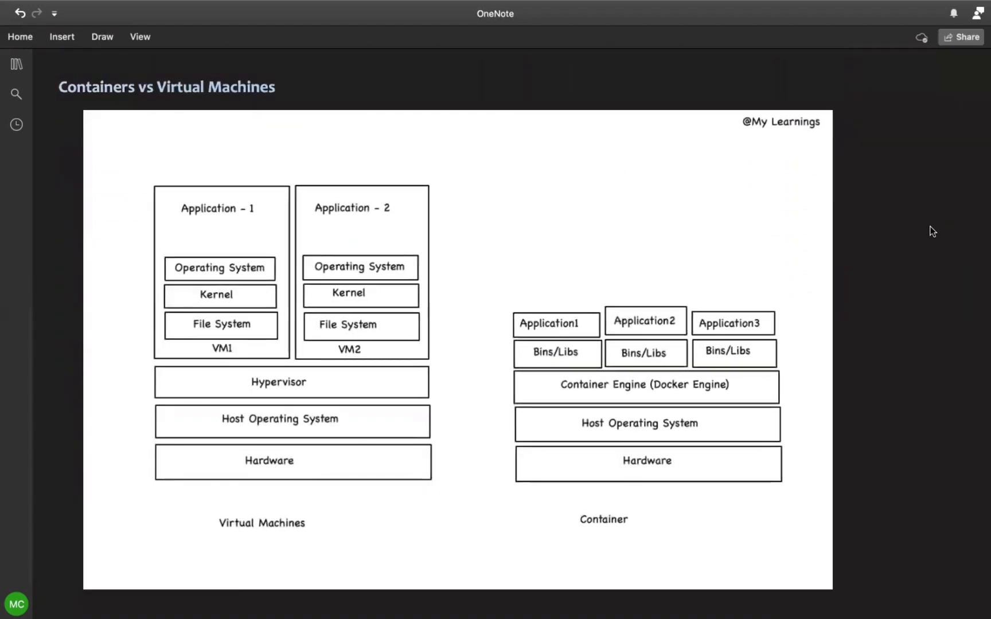
scroll("down", 3)
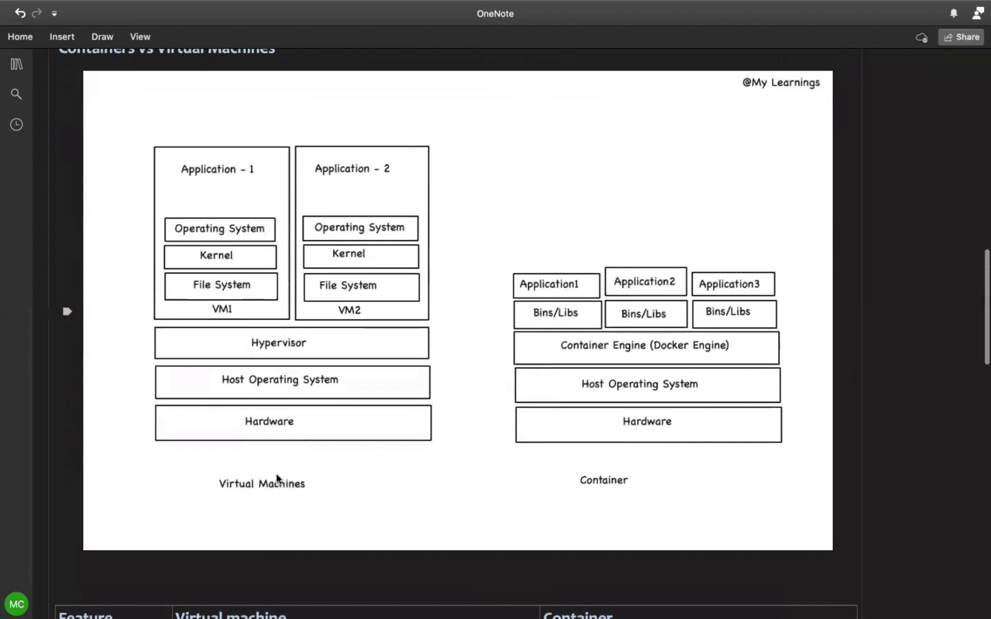
mouse_move(222, 175)
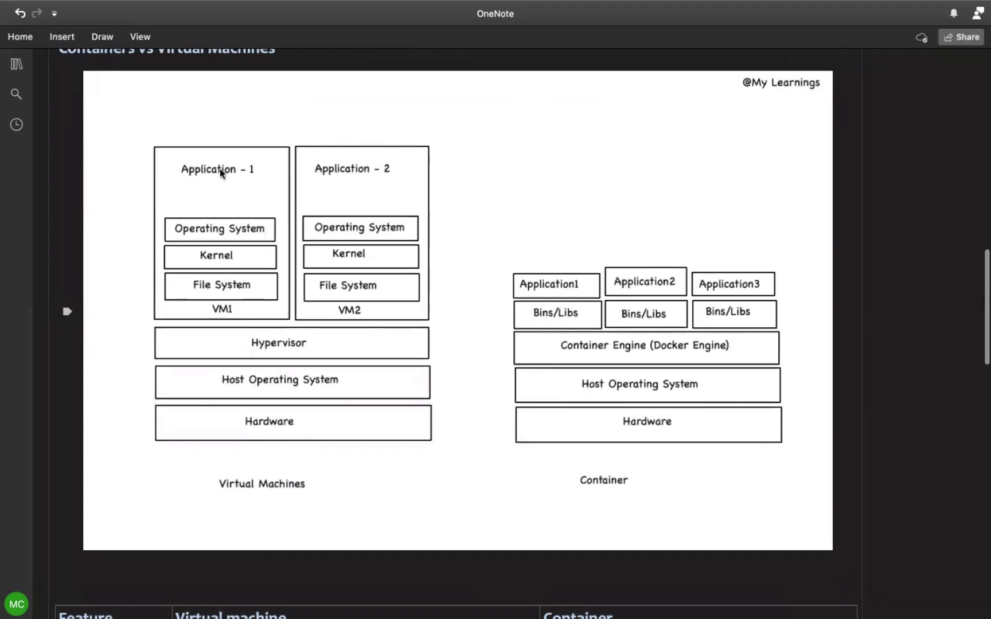
mouse_move(253, 260)
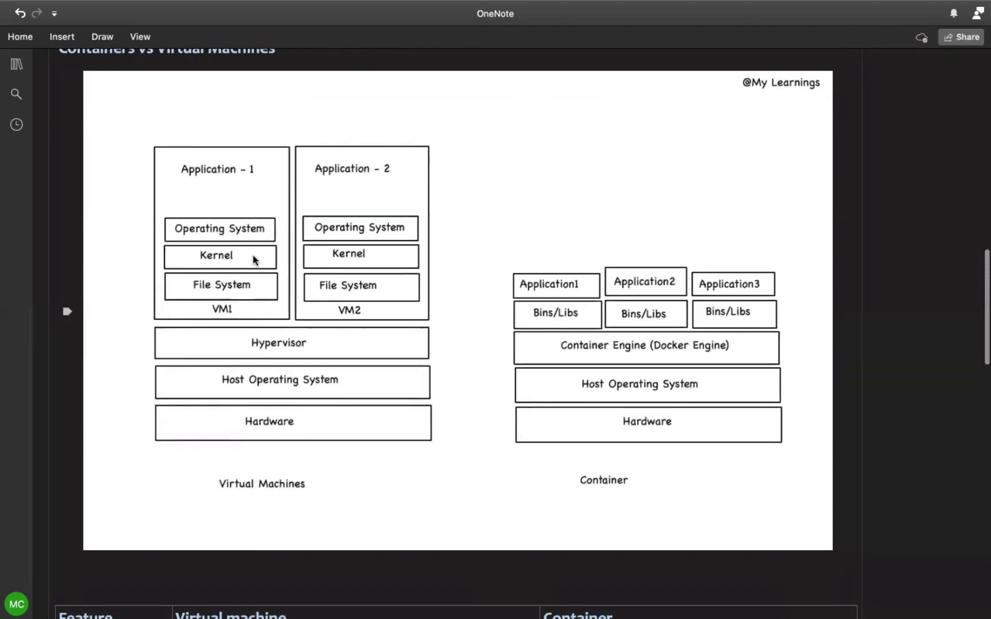
mouse_move(211, 249)
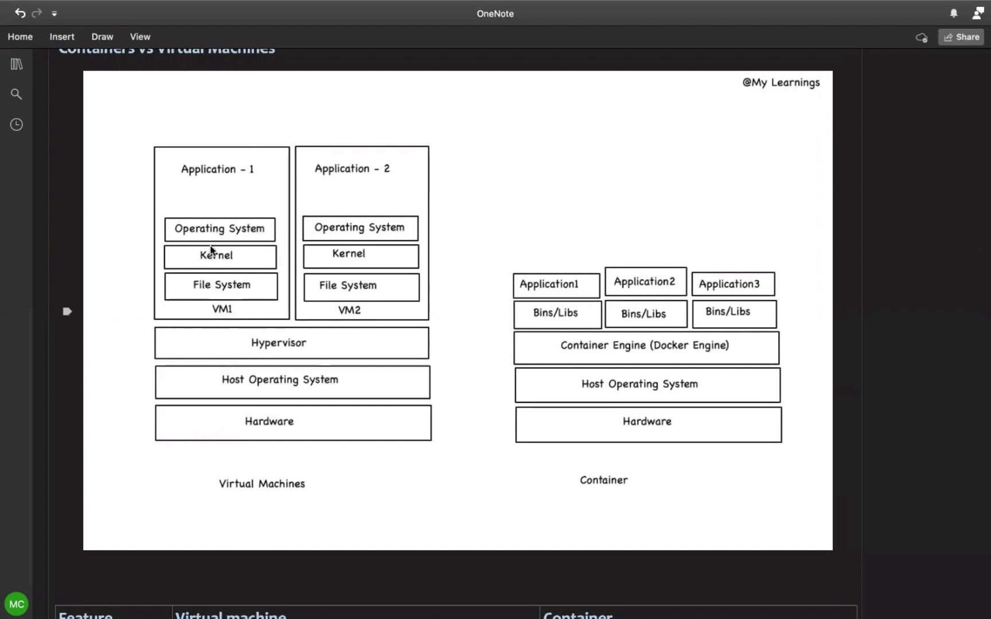
mouse_move(242, 267)
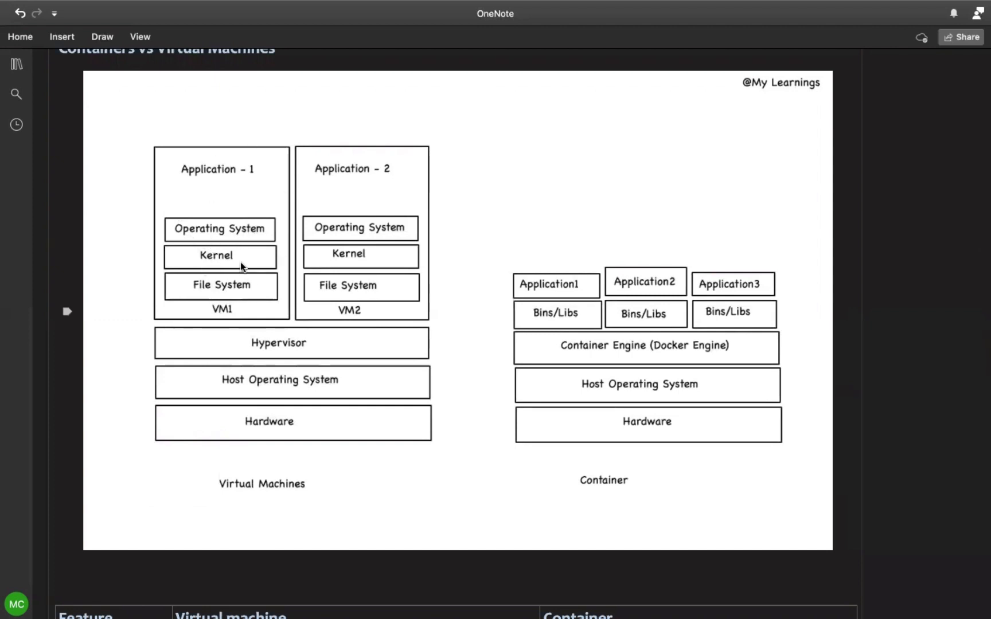
mouse_move(655, 303)
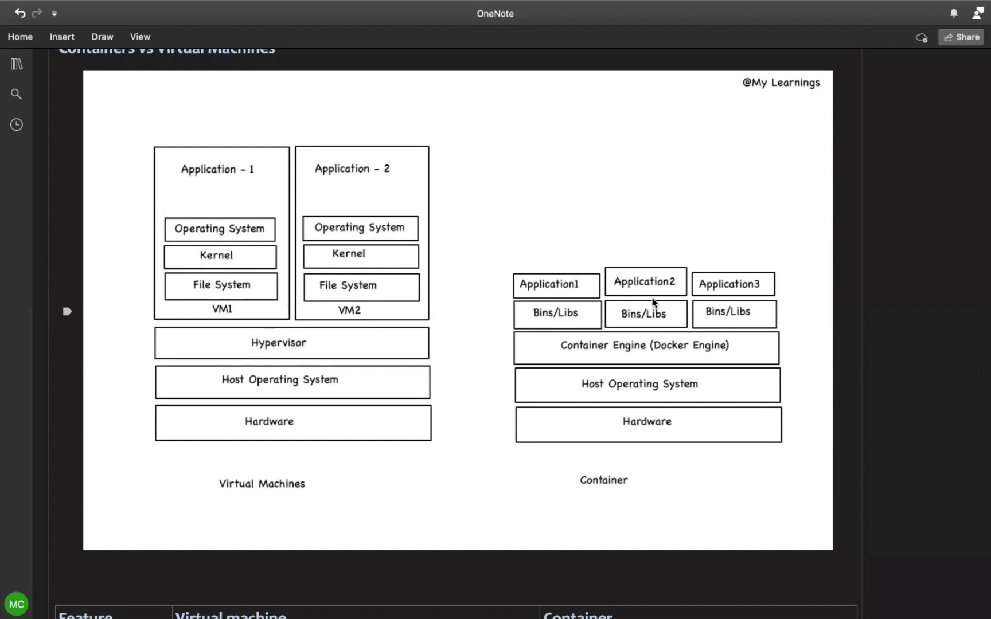
mouse_move(644, 277)
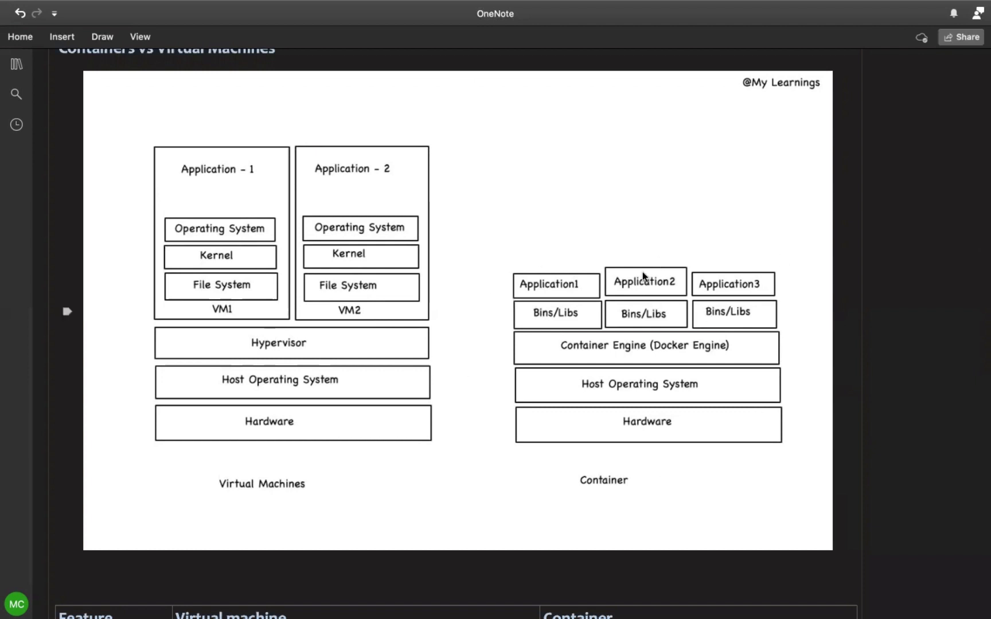
mouse_move(584, 359)
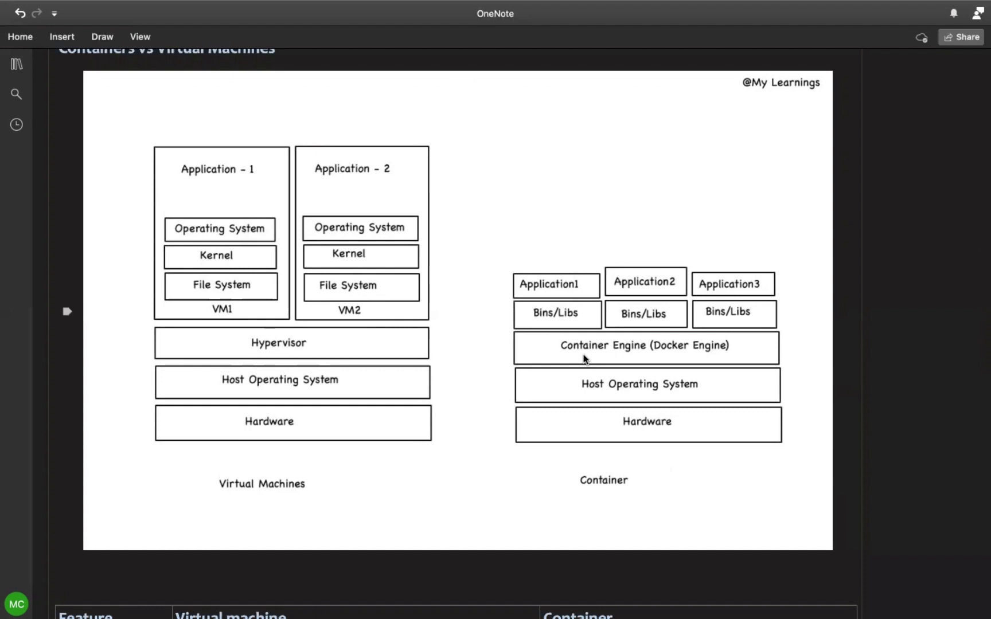
mouse_move(636, 359)
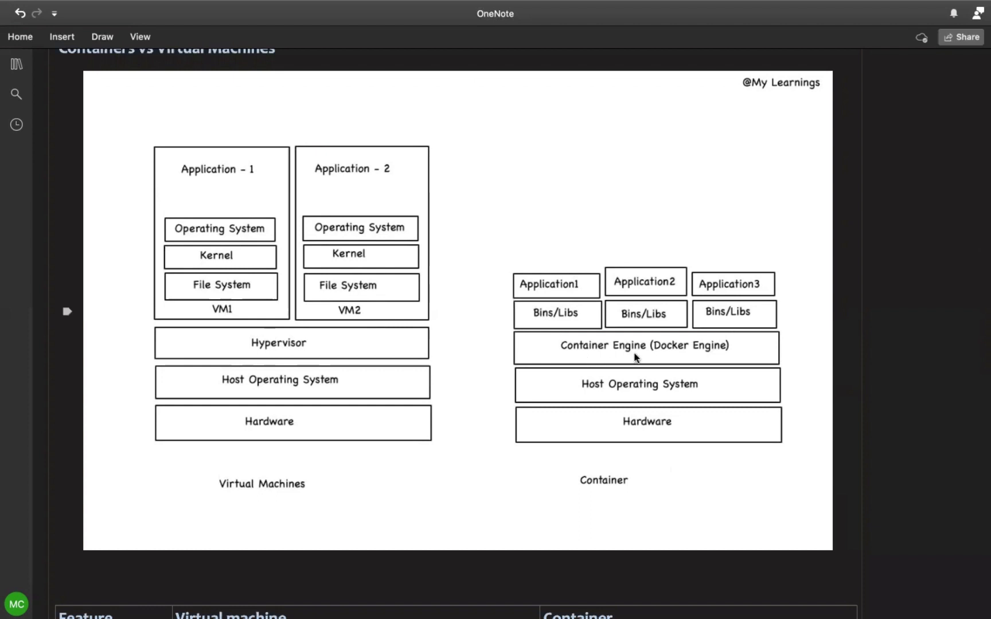
mouse_move(605, 398)
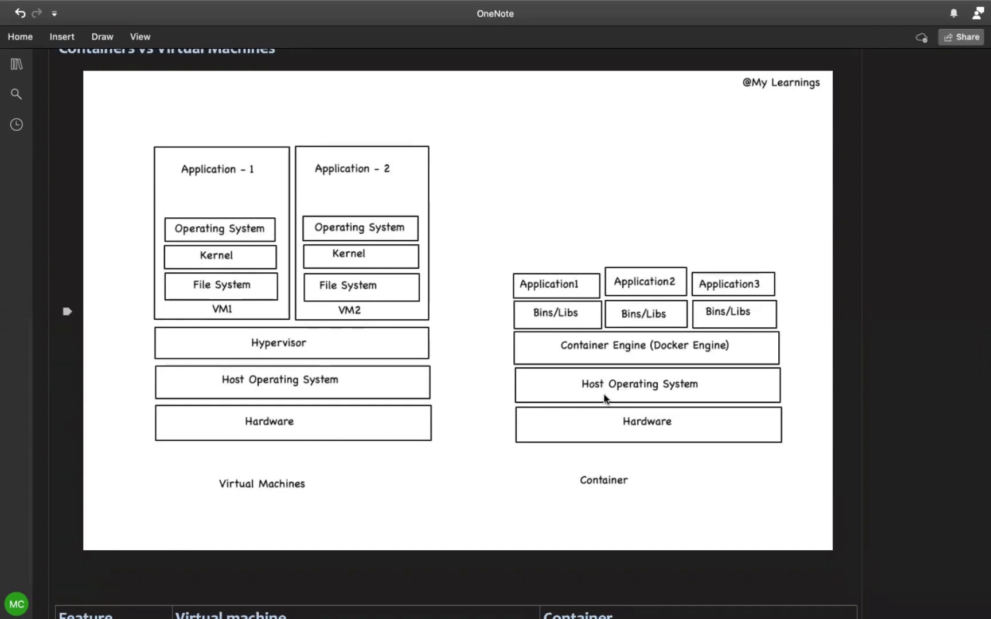
scroll("up", 3)
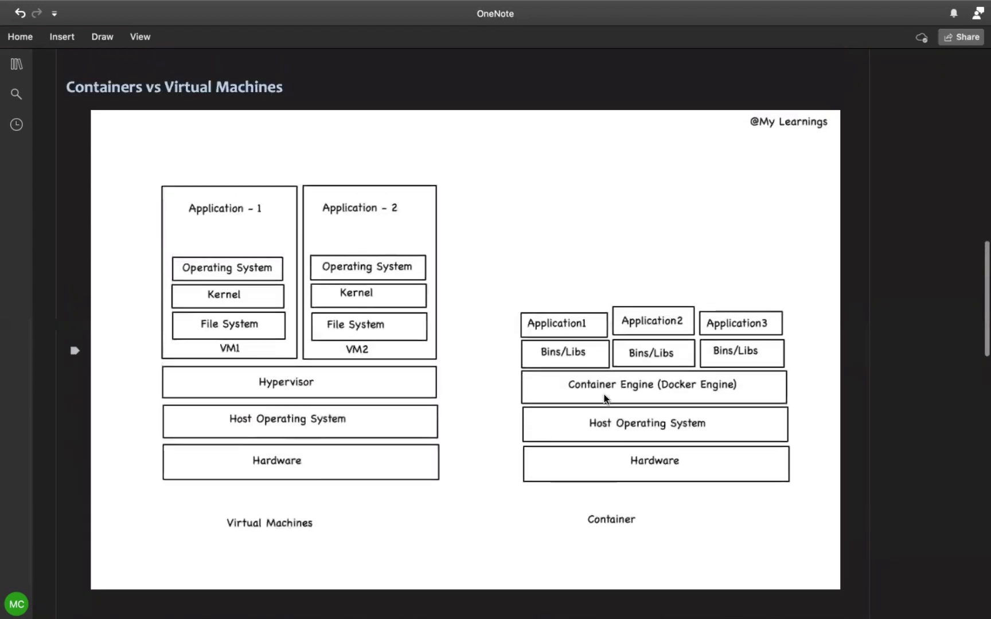
Step: Scroll to the comparison table rows from Isolation & Security to Load balancing
scroll("down", 3)
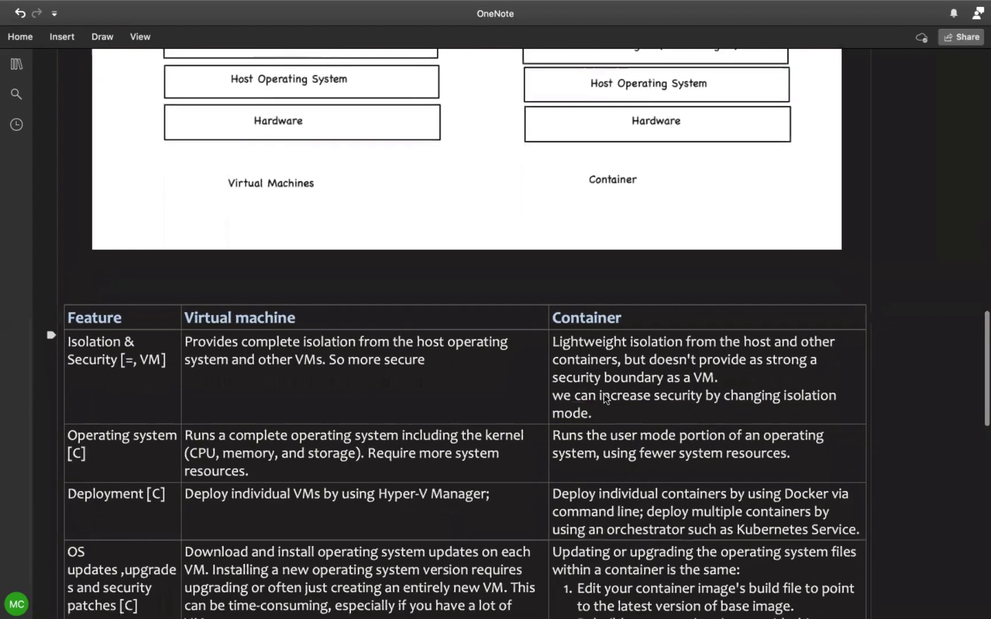
scroll("down", 3)
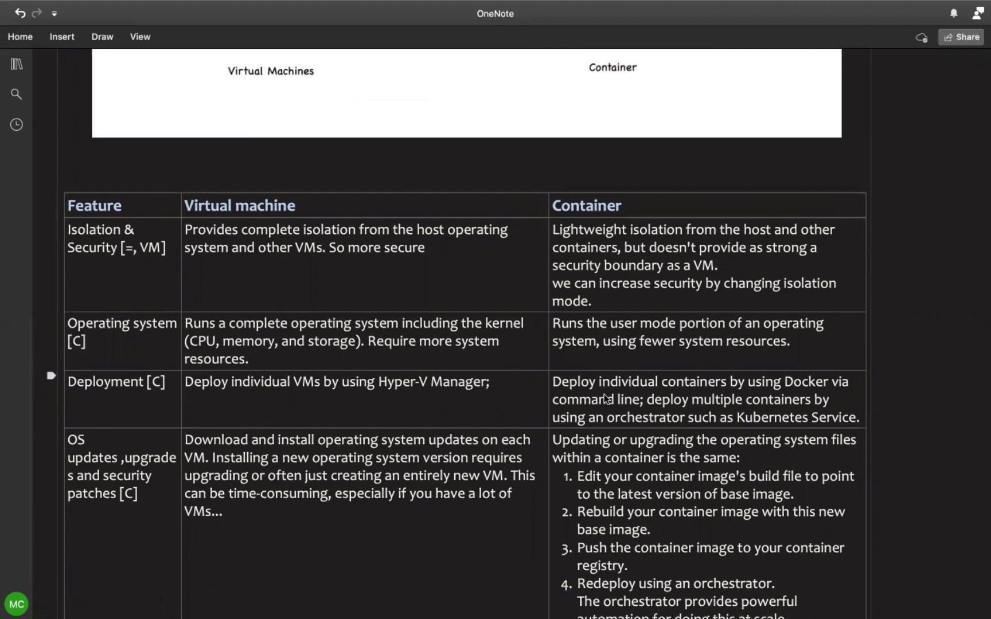
mouse_move(160, 306)
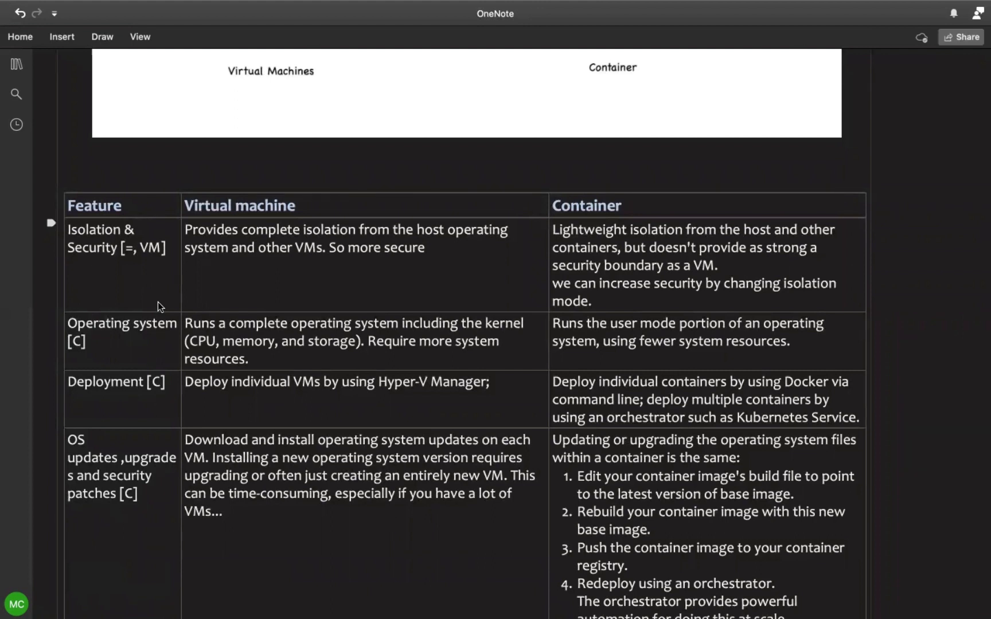
scroll("down", 3)
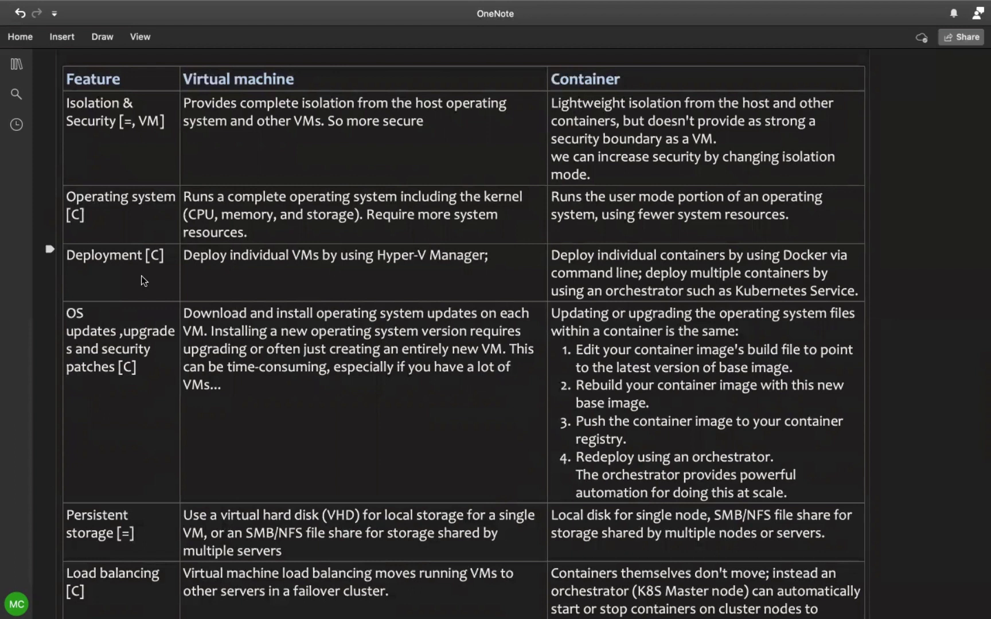
Step: Scroll through the table's later rows, from OS updates to Maintenance and cost
scroll("down", 3)
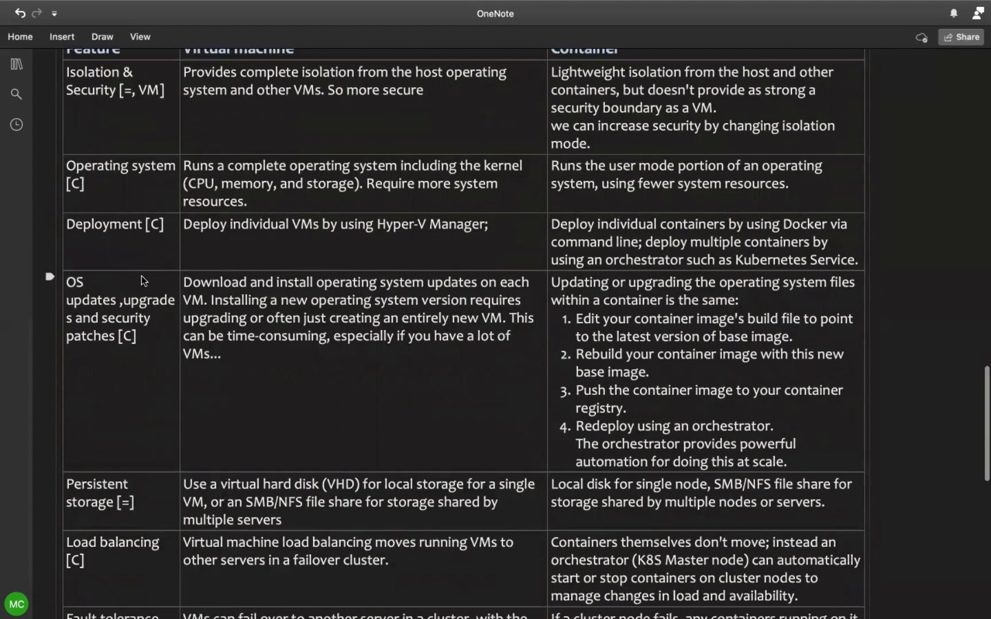
scroll("down", 3)
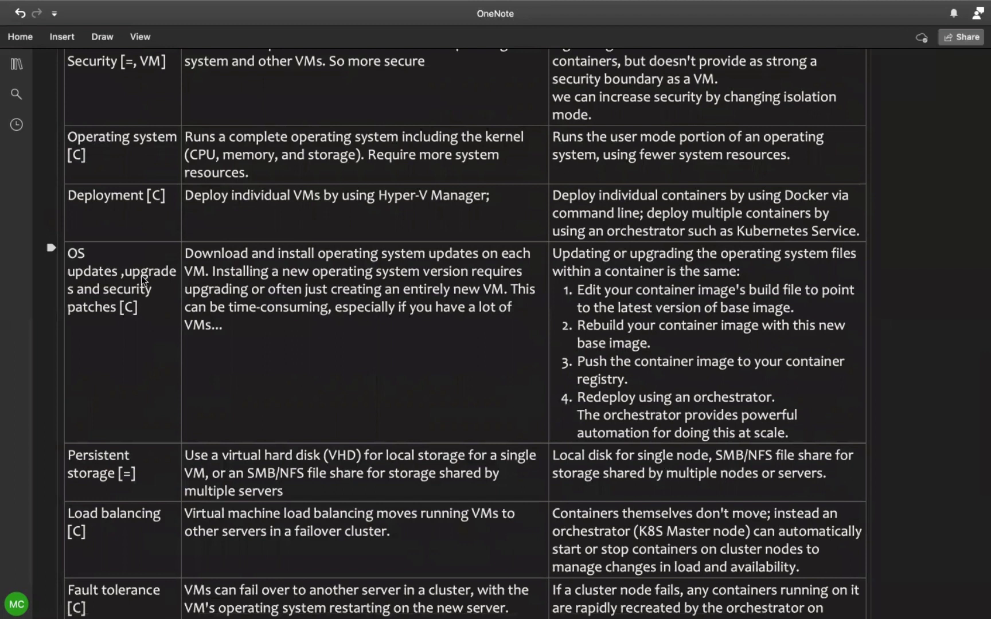
mouse_move(128, 336)
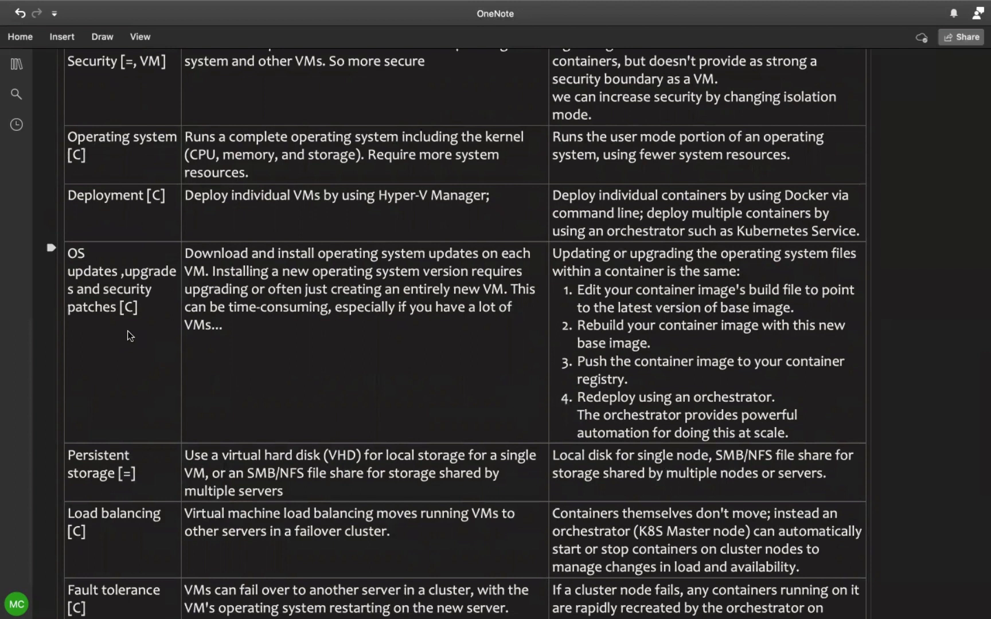
scroll("down", 3)
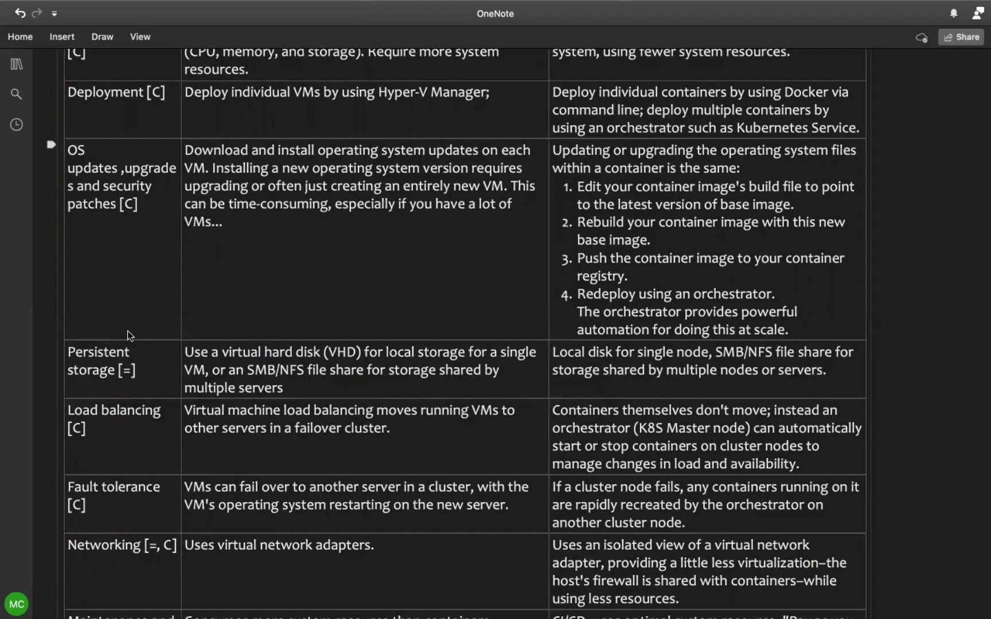
scroll("down", 3)
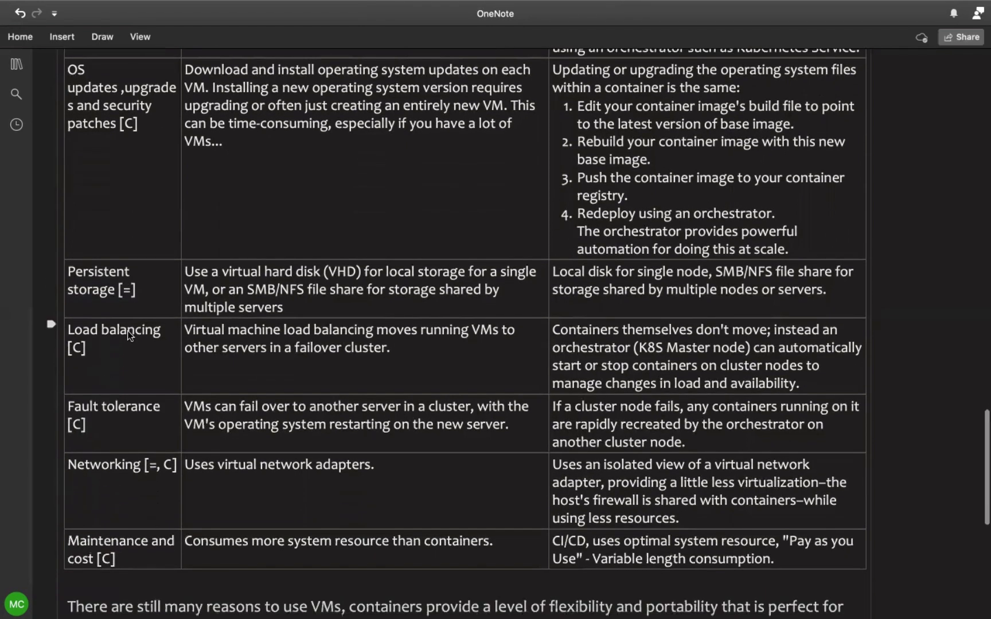
Step: Scroll past the table end to the paragraph on containers for cloud code deployments
scroll("up", 3)
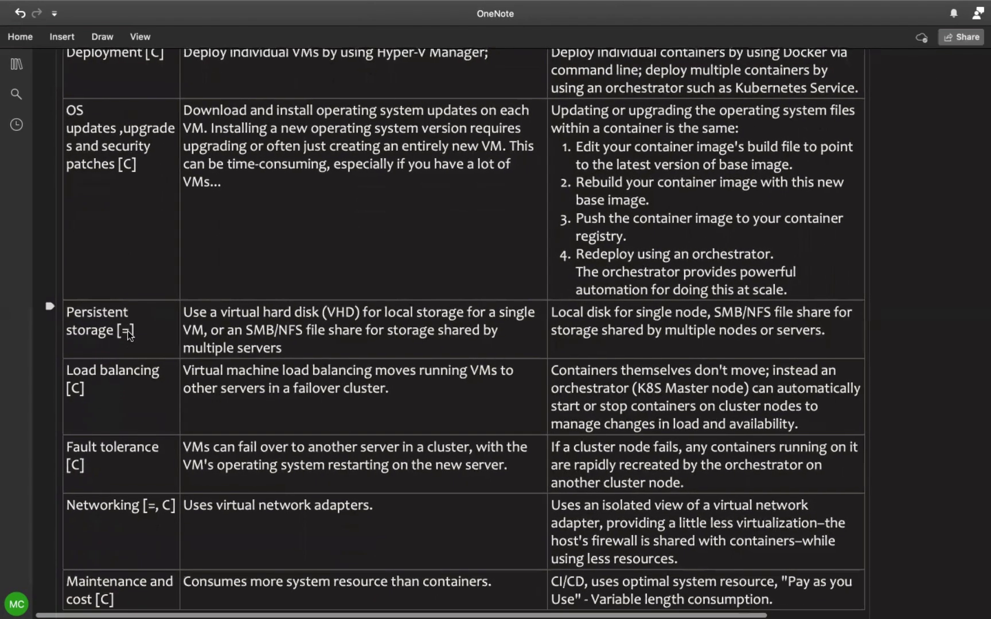
scroll("down", 3)
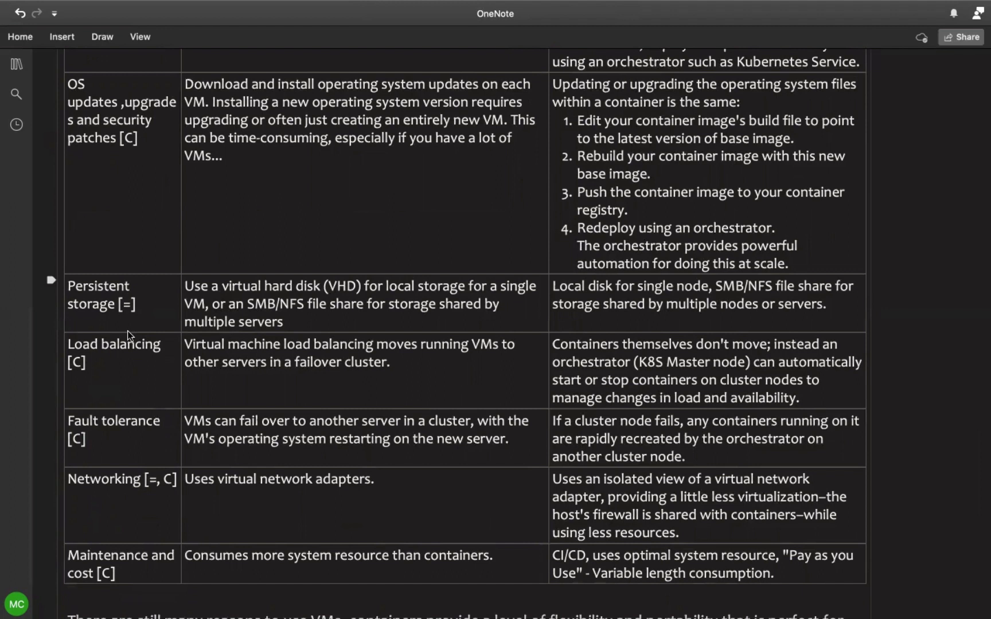
scroll("down", 3)
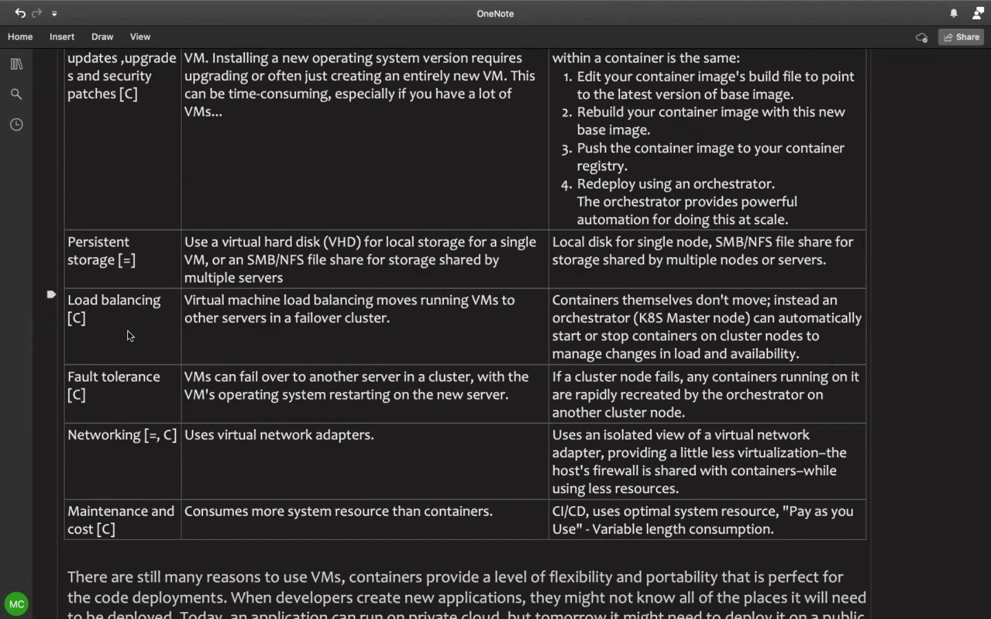
scroll("down", 3)
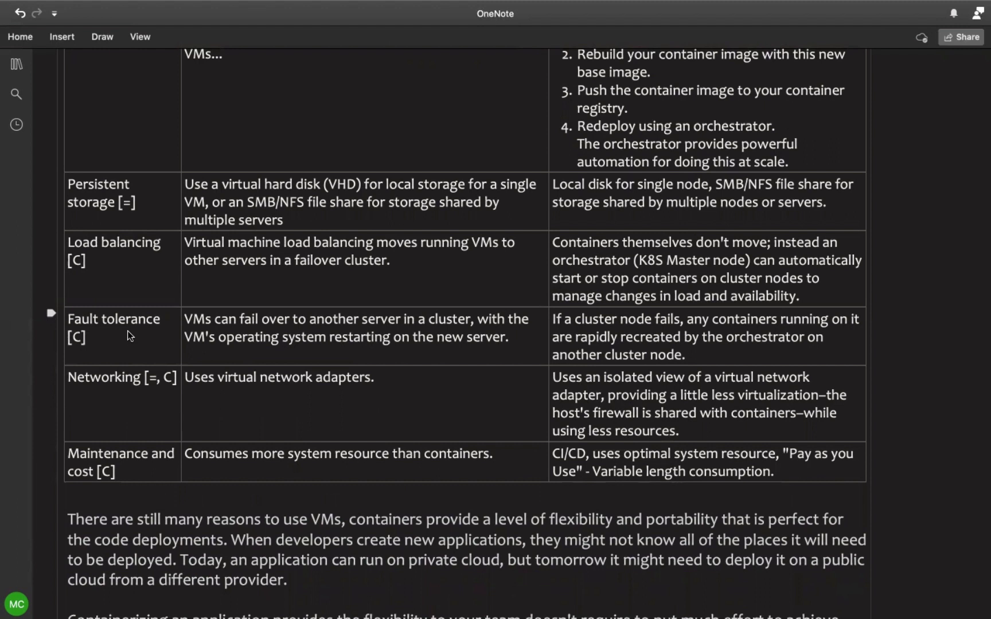
Step: Scroll to the closing paragraphs ending with containers suiting DevOps and CI/CD pipelines
scroll("down", 3)
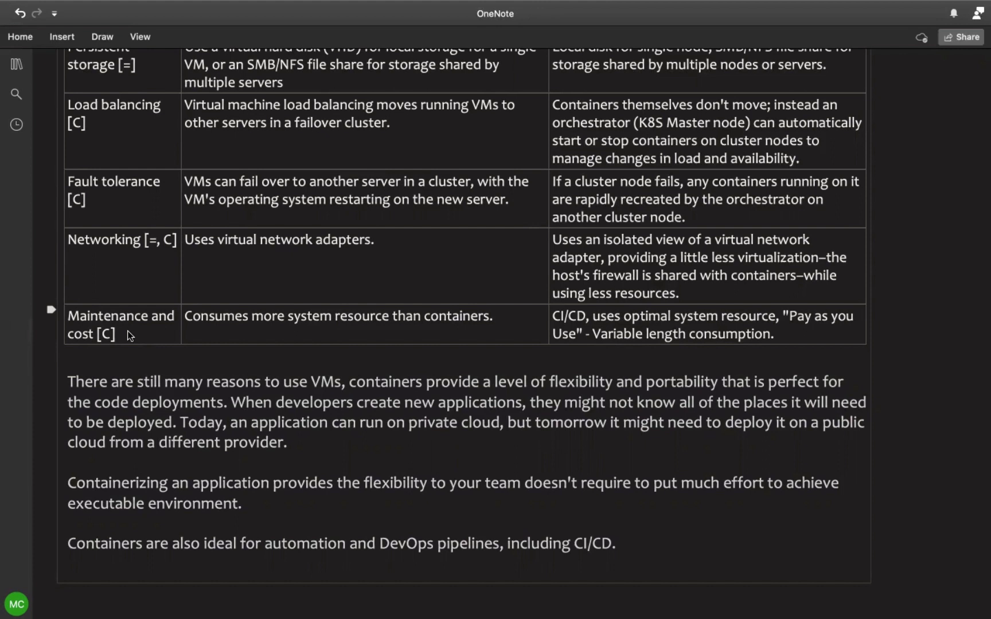
scroll("down", 3)
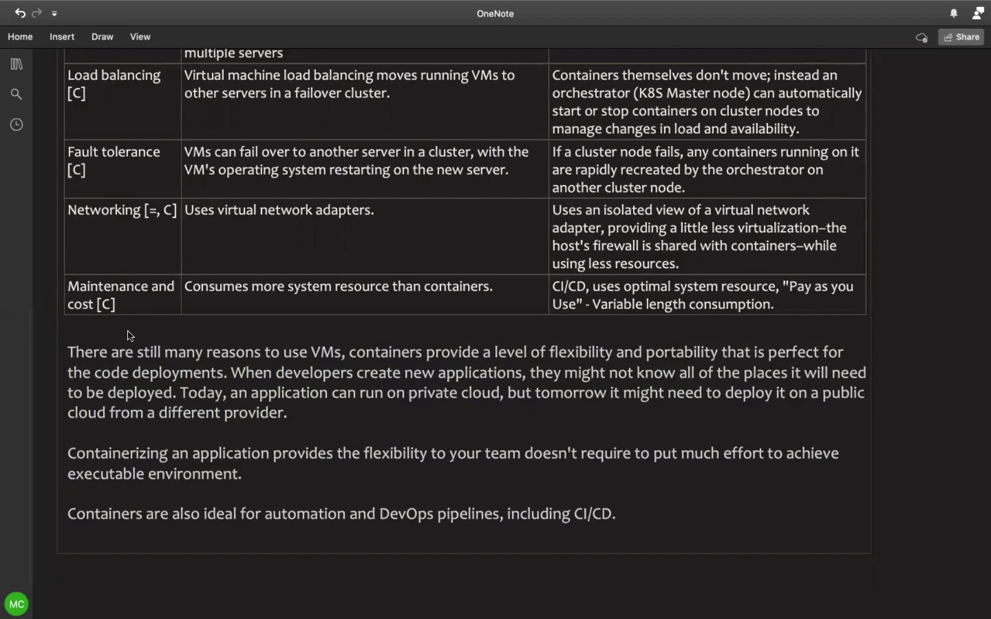
mouse_move(297, 289)
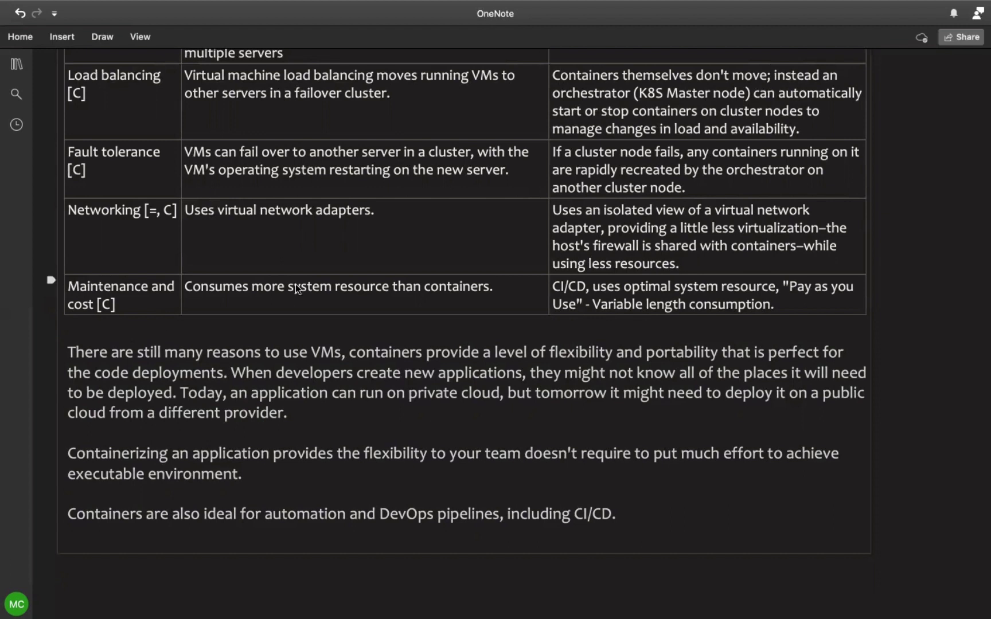
Step: Scroll back up to the page title and opening virtualization paragraphs
scroll("up", 3)
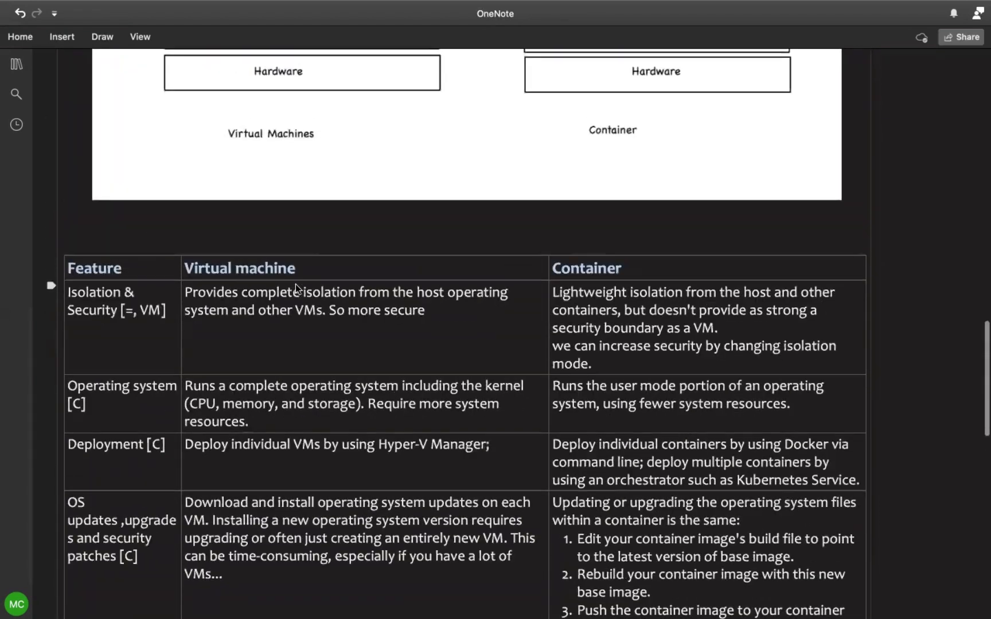
scroll("up", 3)
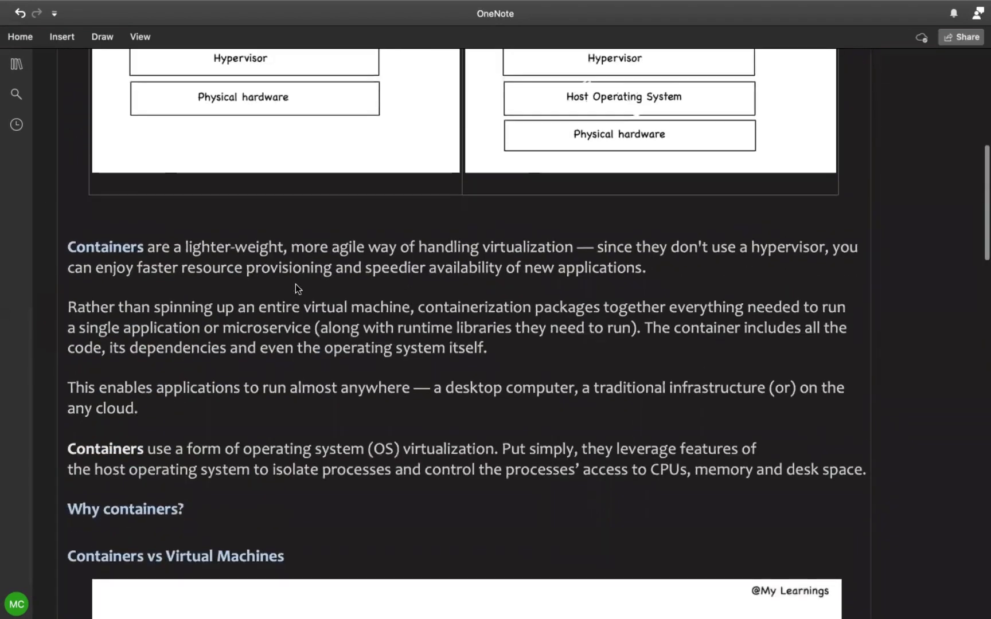
scroll("up", 3)
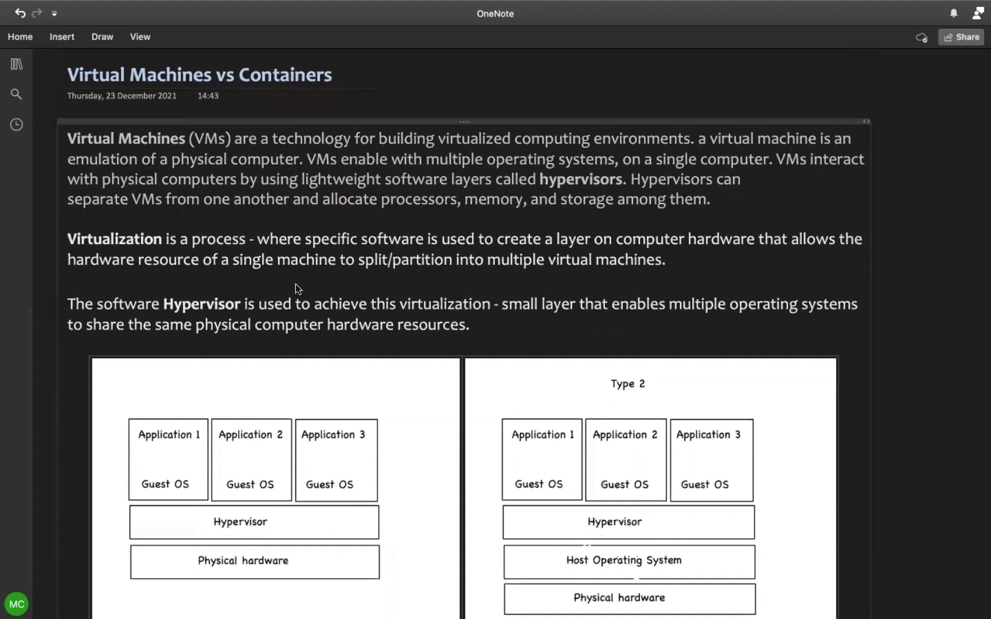